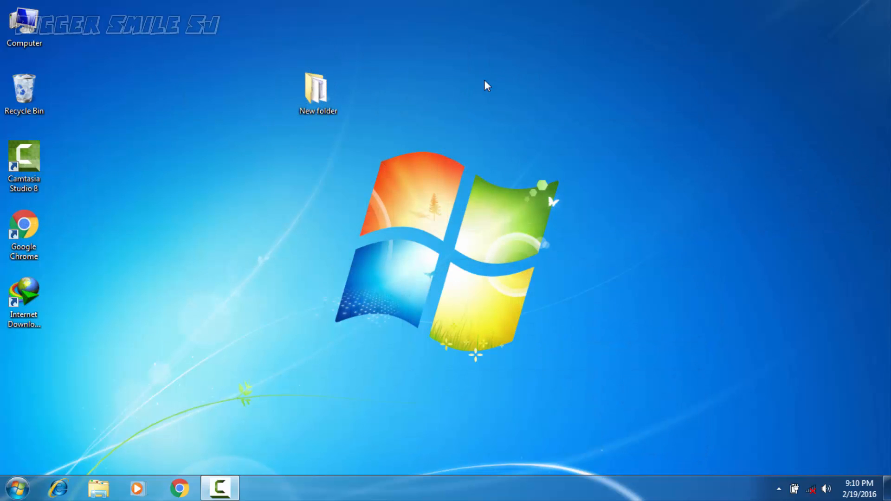
- Open the desktop New folder and select the Windows 7 USB/DVD Download Tool installer
{"action": "double_click", "coordinate": [317, 88]}
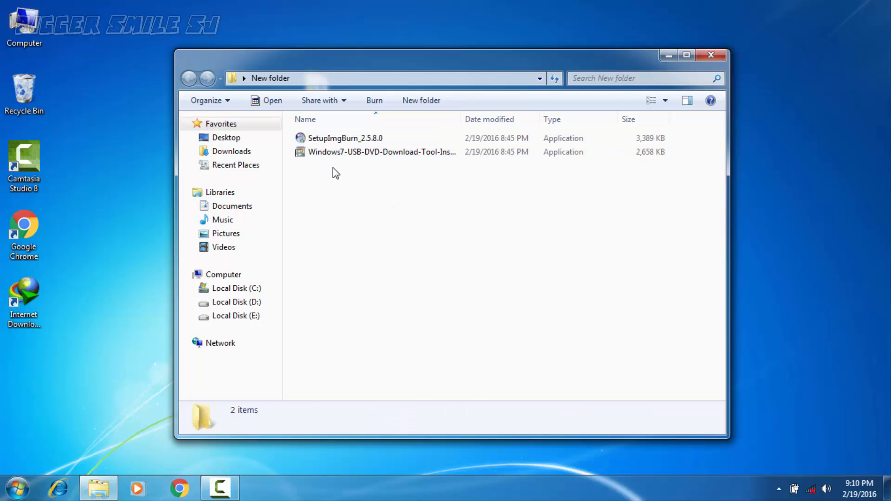
{"action": "left_click", "coordinate": [381, 152]}
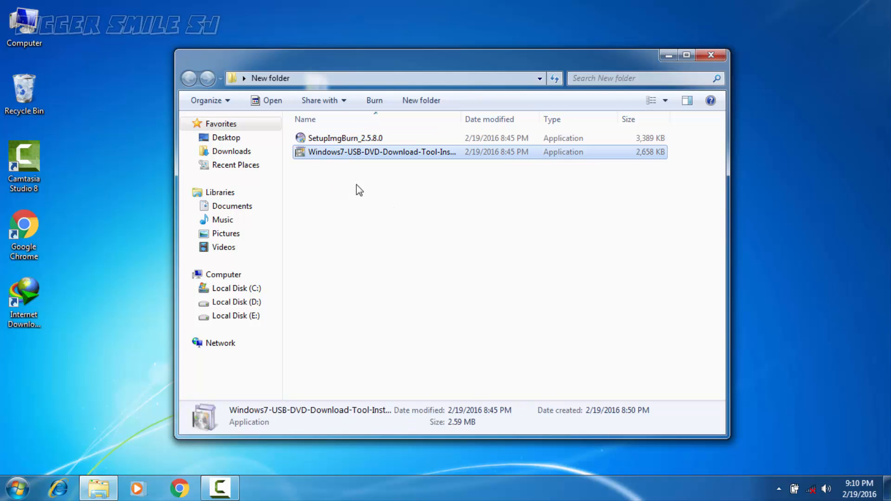
{"action": "mouse_move", "coordinate": [364, 207]}
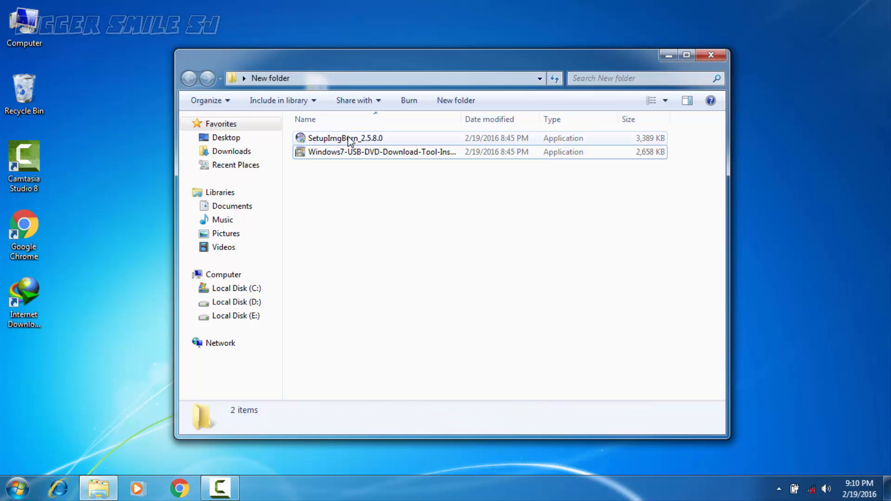
- Run SetupImgBurn_2.5.8.0, accept the licence and install ImgBurn to C:\Program Files (x86)\ImgBurn
{"action": "left_click", "coordinate": [347, 138]}
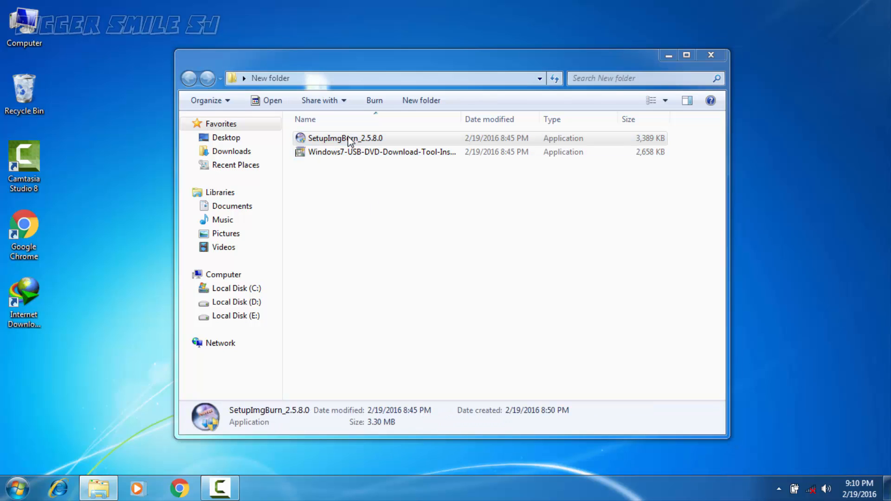
{"action": "left_click", "coordinate": [345, 139]}
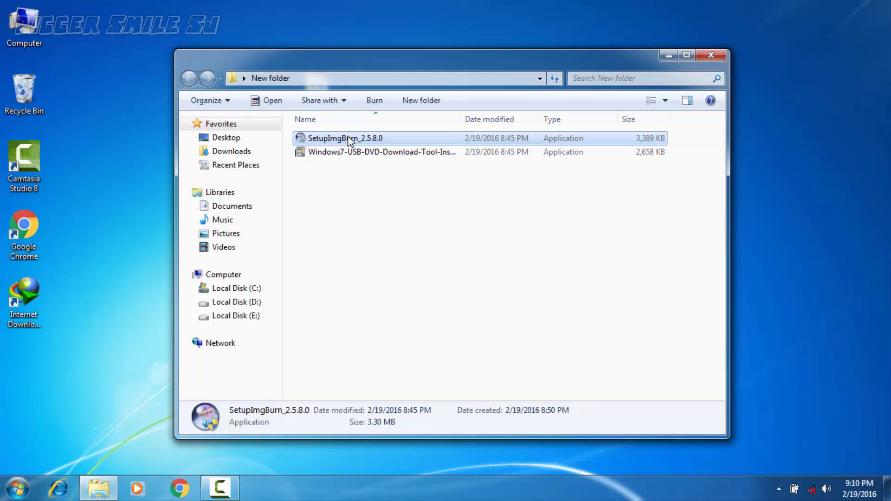
{"action": "double_click", "coordinate": [345, 139]}
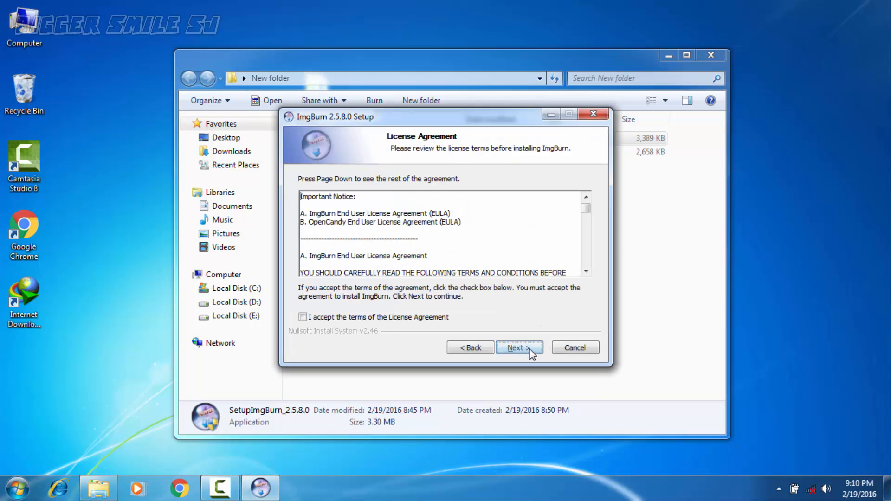
{"action": "left_click", "coordinate": [303, 316]}
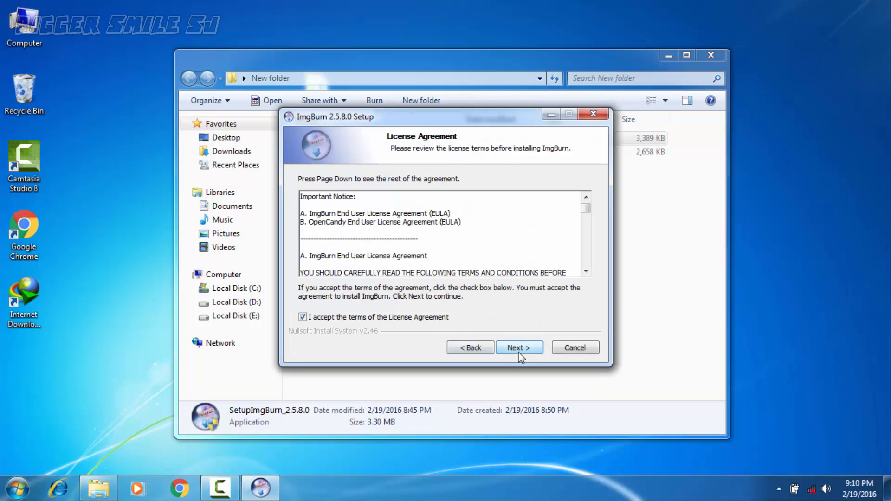
{"action": "left_click", "coordinate": [519, 348]}
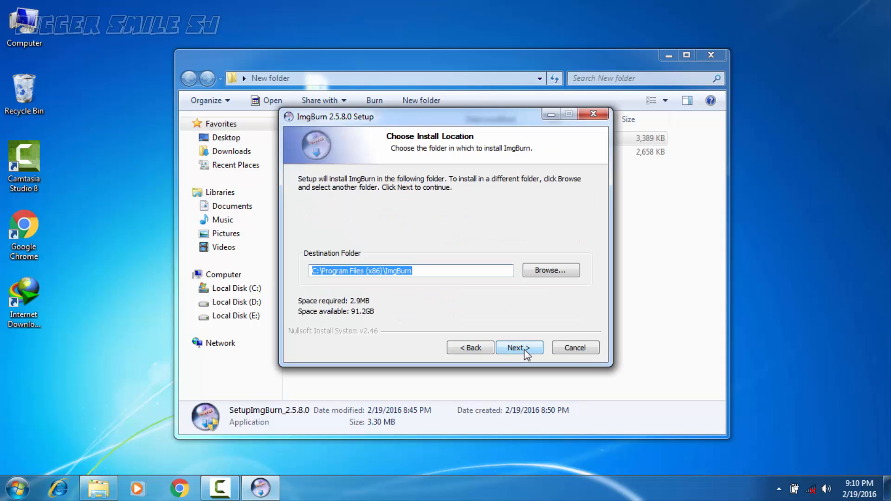
{"action": "left_click", "coordinate": [519, 347]}
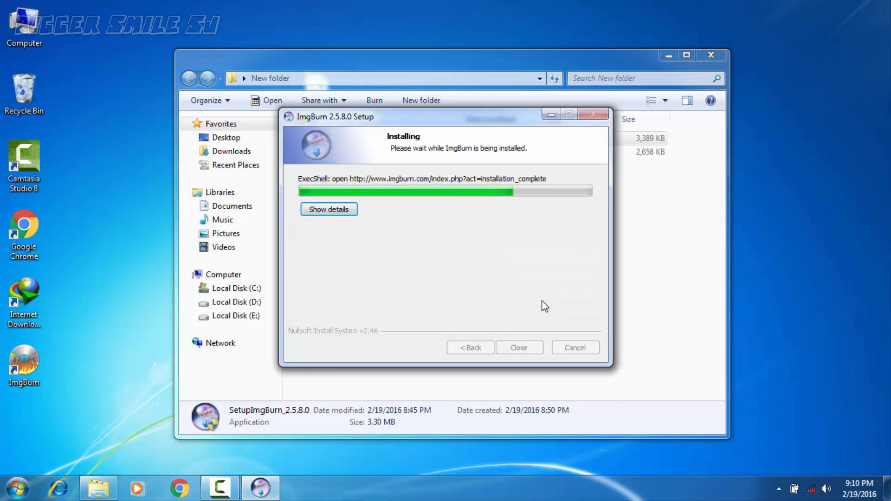
{"action": "left_click", "coordinate": [520, 348]}
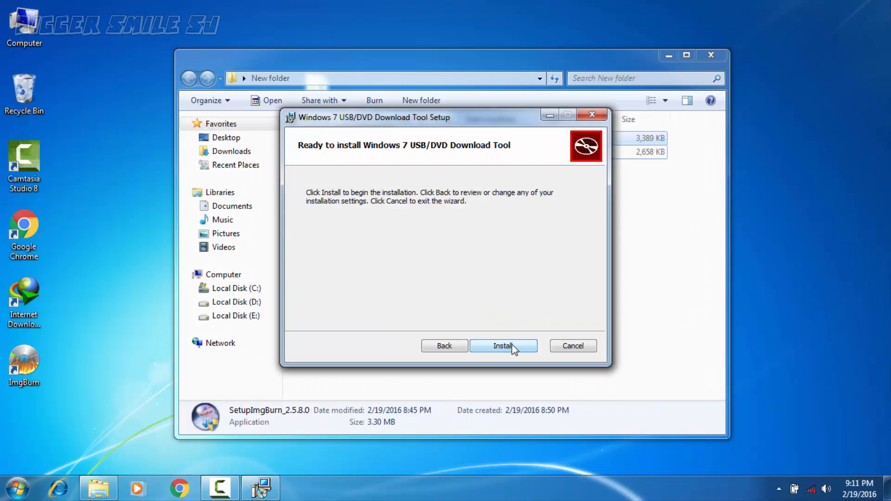
- Install the Windows 7 USB/DVD Download Tool with its default settings
{"action": "left_click", "coordinate": [503, 346]}
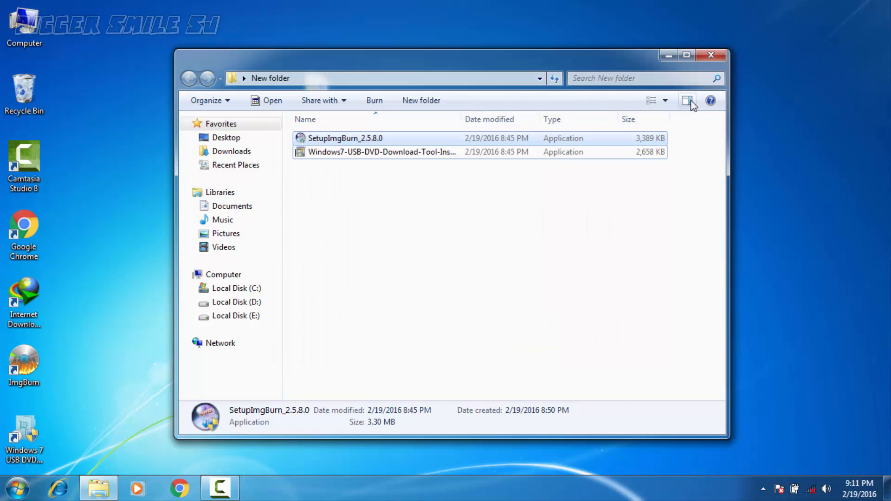
- Close the installers folder and launch ImgBurn from its desktop shortcut
{"action": "left_click", "coordinate": [711, 54]}
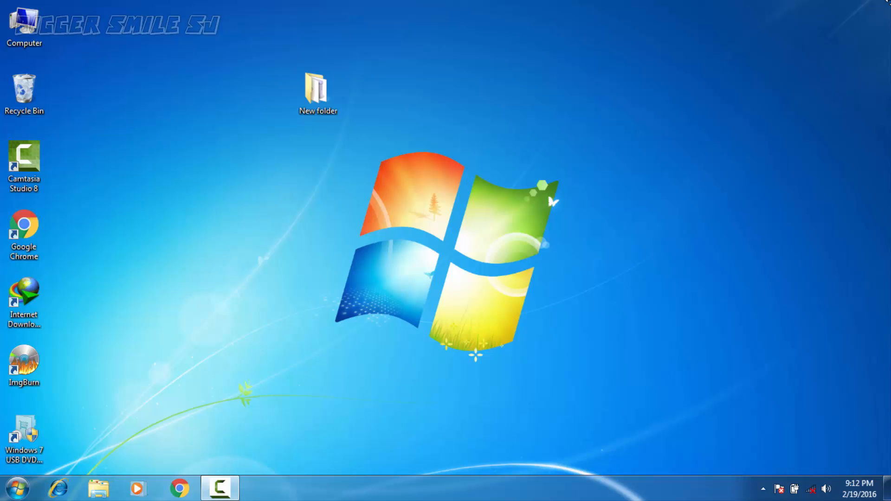
{"action": "left_click", "coordinate": [318, 88]}
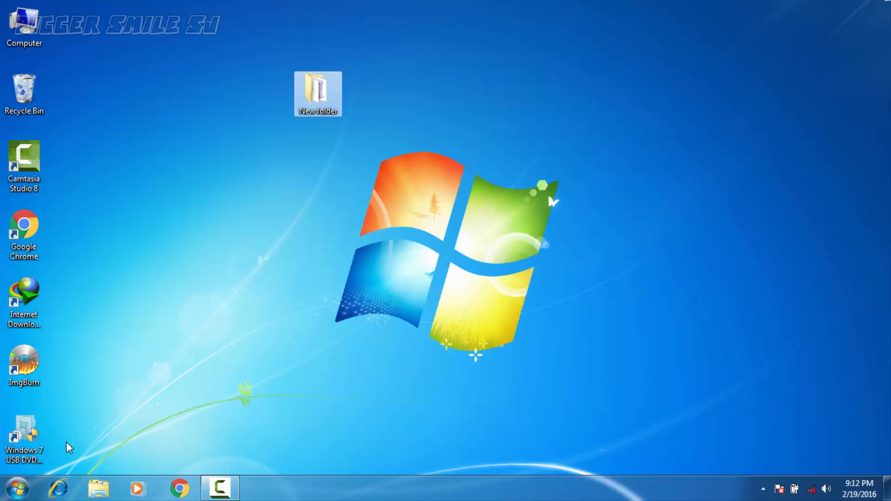
{"action": "left_click", "coordinate": [25, 361]}
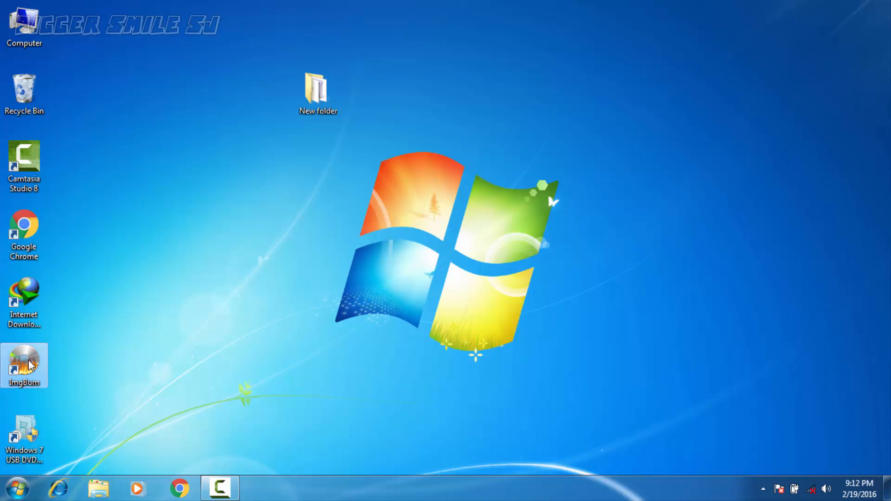
{"action": "double_click", "coordinate": [23, 363]}
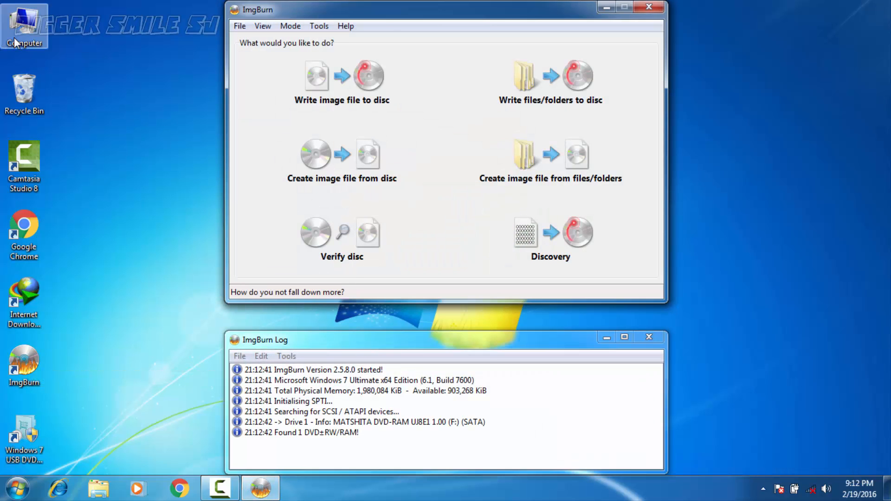
- From Computer, dismiss AutoPlay and open DVD RW Drive (F:) to see the Windows 7 disc files
{"action": "double_click", "coordinate": [20, 20]}
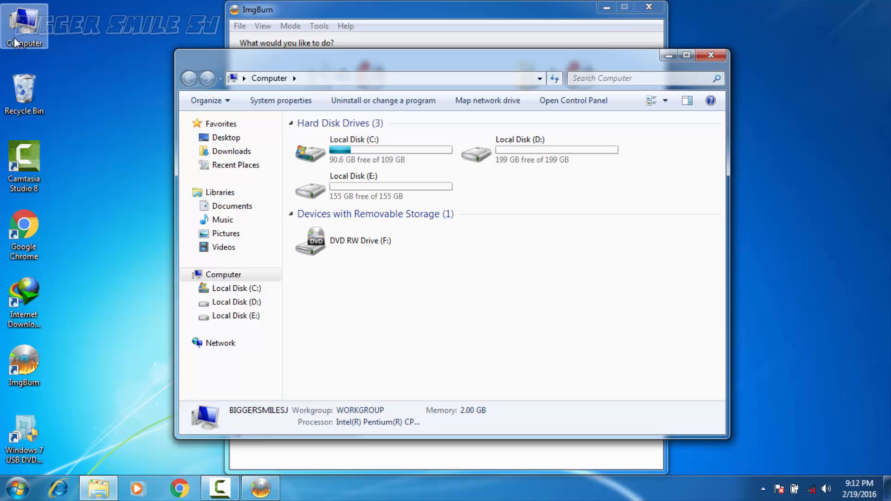
{"action": "mouse_move", "coordinate": [342, 286]}
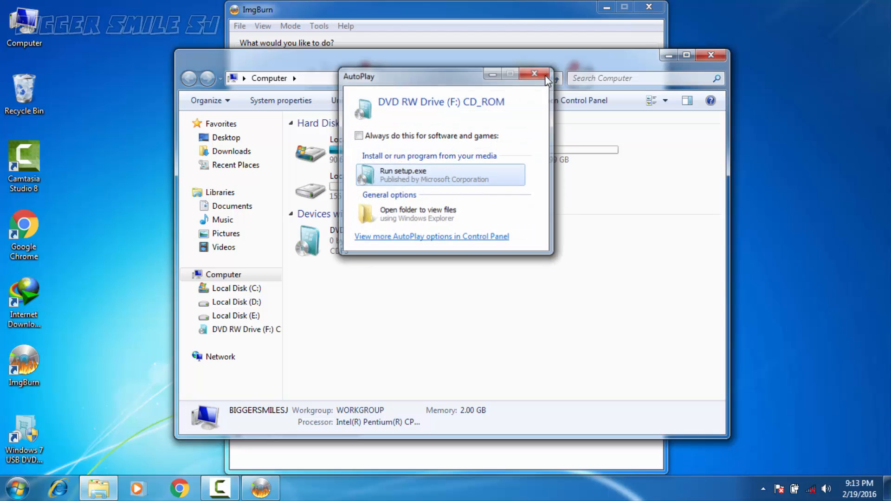
{"action": "left_click", "coordinate": [534, 74]}
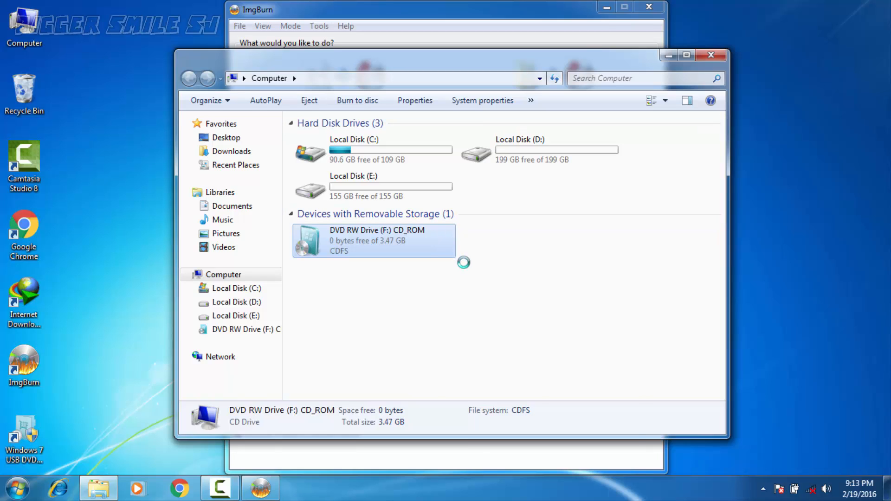
{"action": "double_click", "coordinate": [374, 240]}
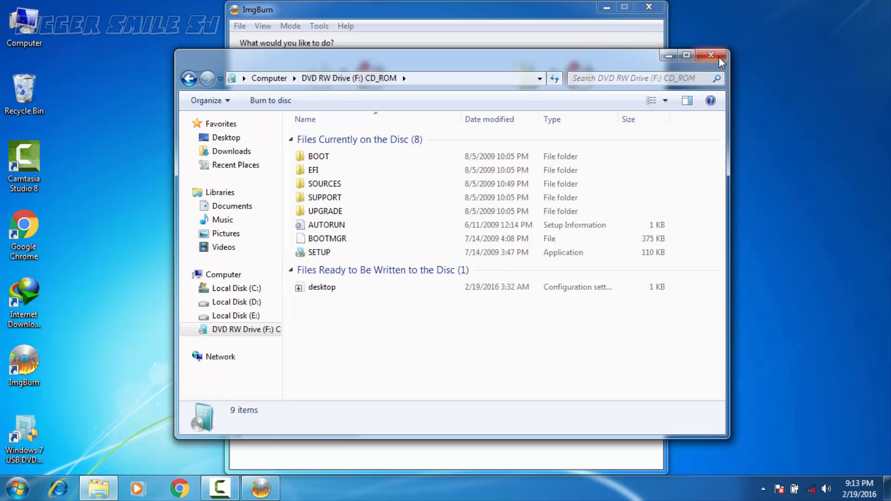
- Close the DVD drive's Explorer window to return to ImgBurn's task menu
{"action": "left_click", "coordinate": [709, 54]}
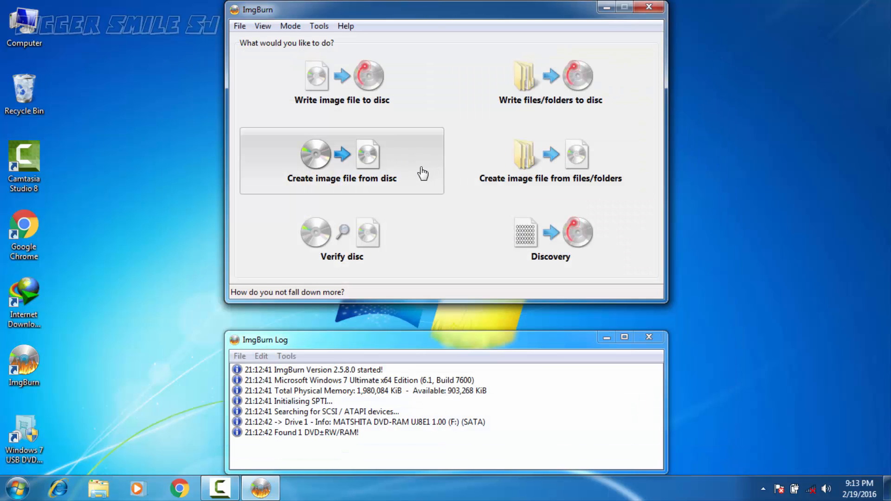
{"action": "mouse_move", "coordinate": [477, 180]}
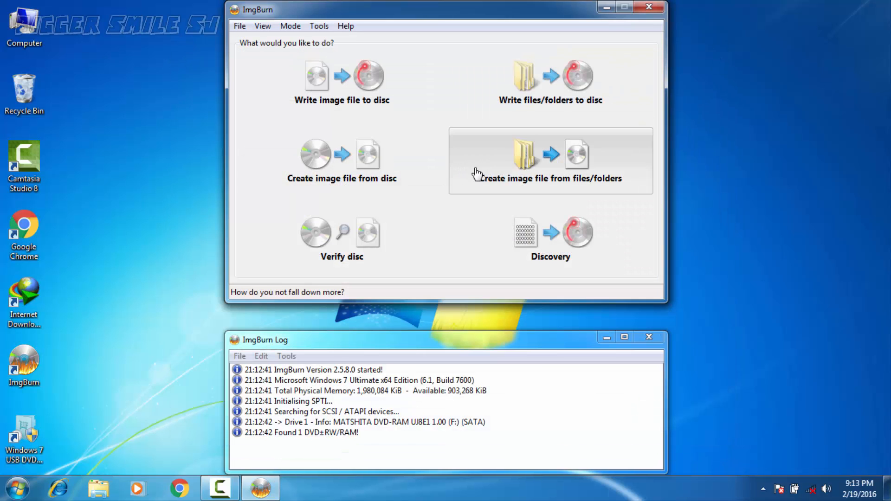
{"action": "mouse_move", "coordinate": [490, 170]}
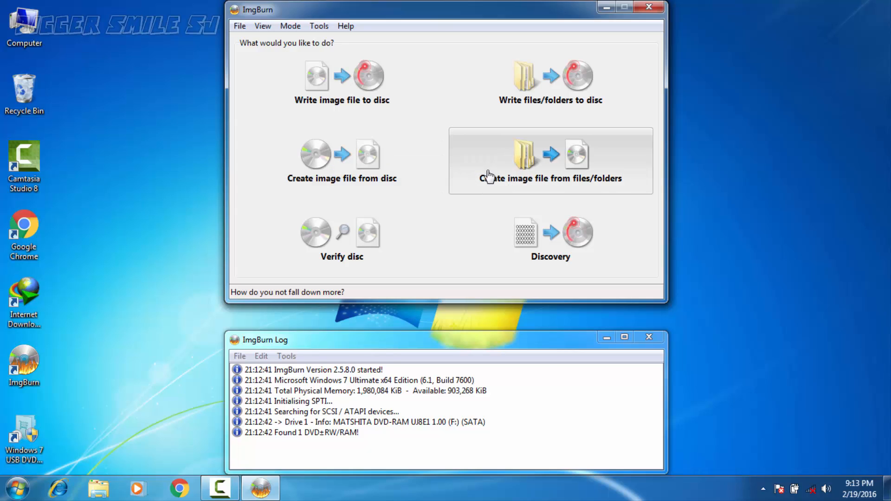
{"action": "mouse_move", "coordinate": [497, 169]}
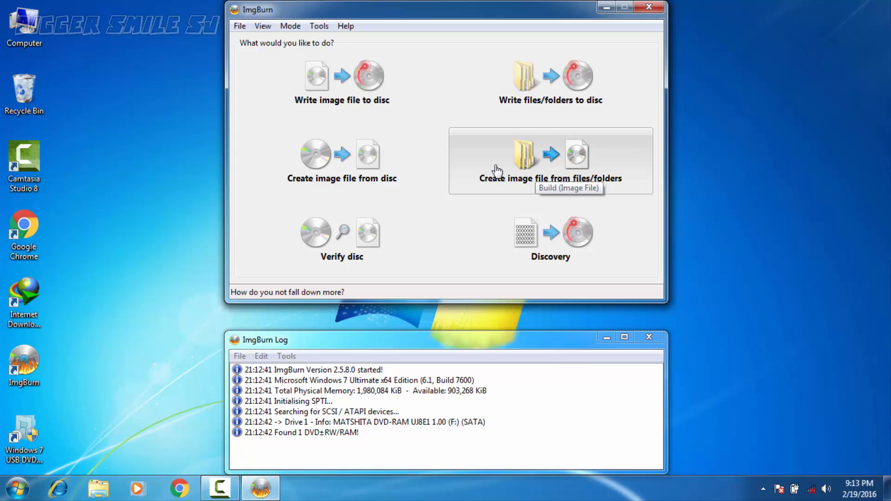
{"action": "mouse_move", "coordinate": [444, 181]}
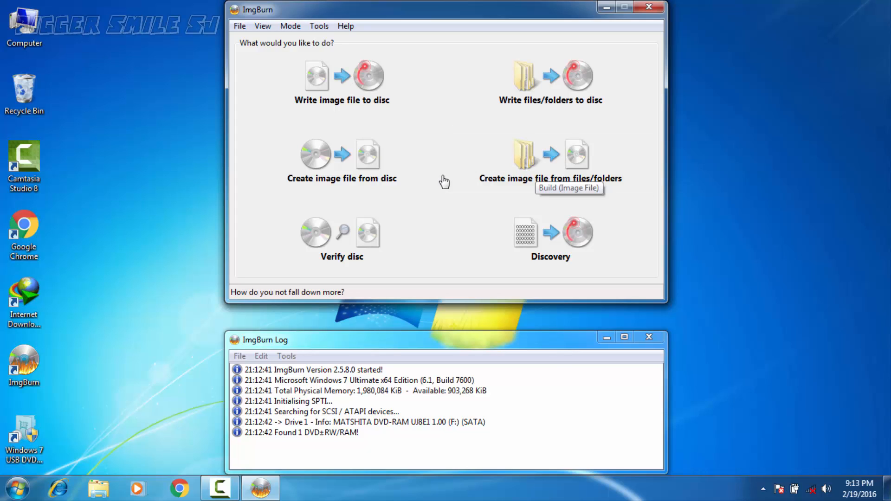
{"action": "mouse_move", "coordinate": [390, 181]}
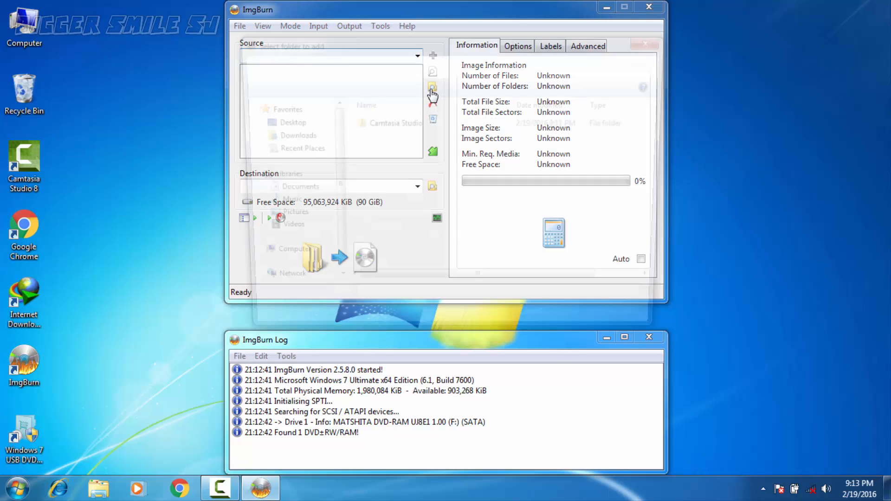
- Choose DVD drive F: as the source folder for the image
{"action": "left_click", "coordinate": [432, 89]}
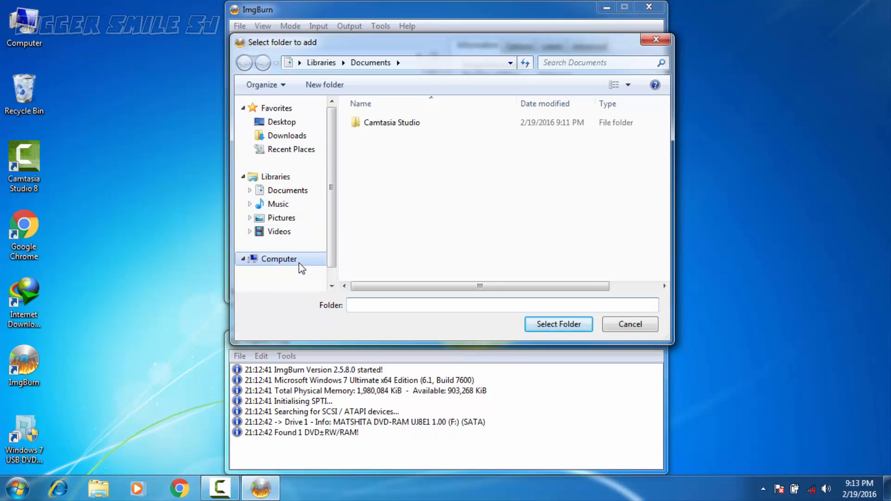
{"action": "left_click", "coordinate": [278, 259]}
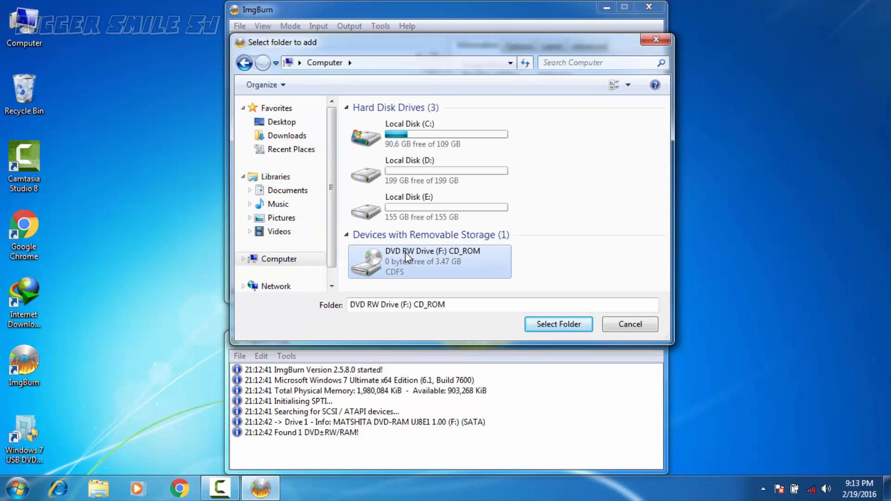
{"action": "right_click", "coordinate": [406, 259]}
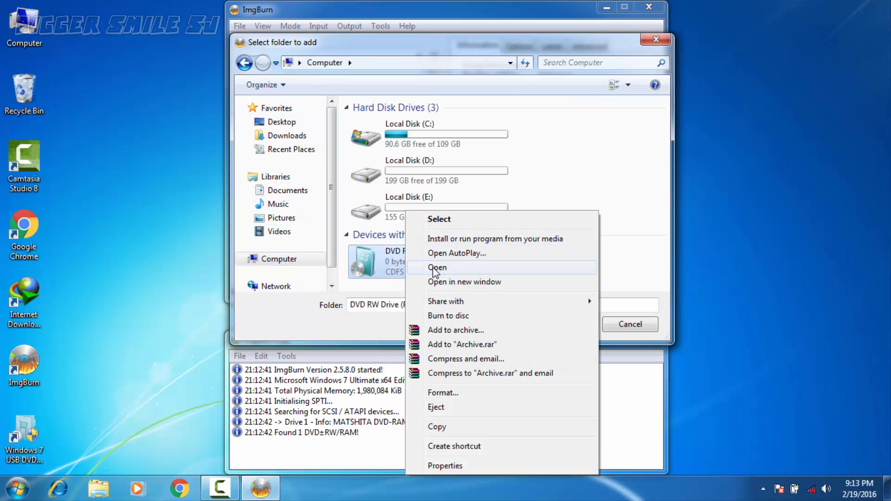
{"action": "left_click", "coordinate": [436, 267]}
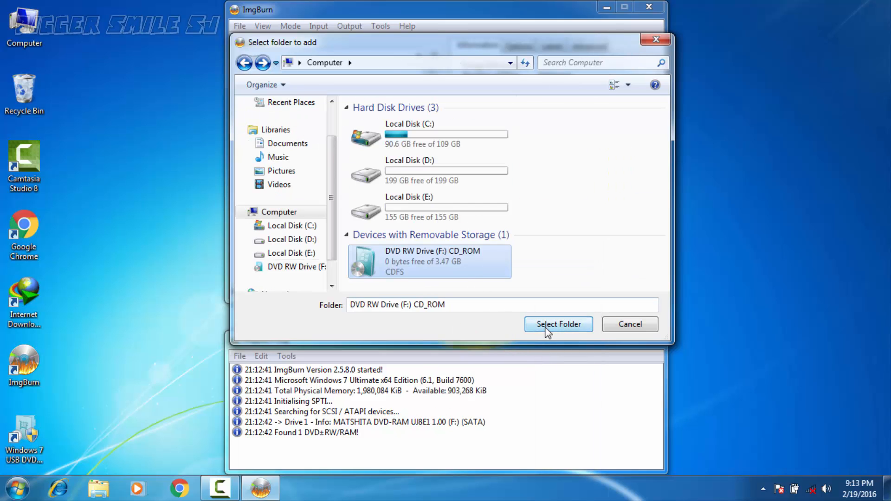
{"action": "left_click", "coordinate": [559, 324]}
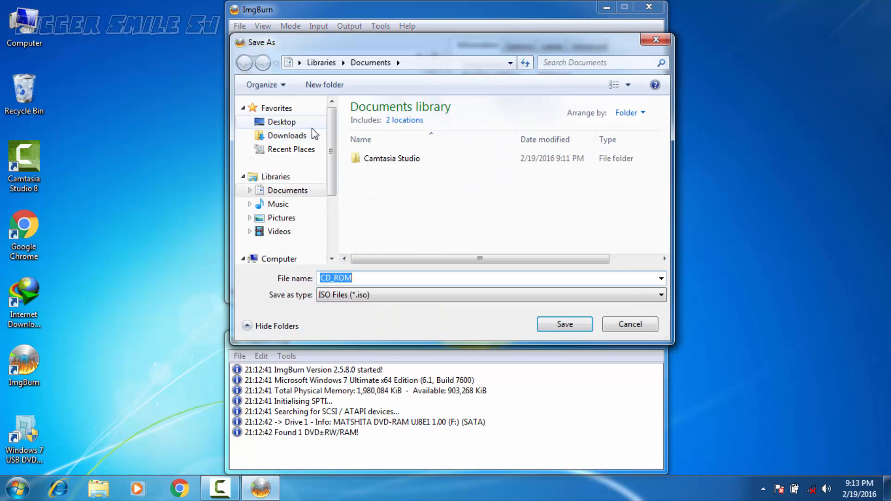
- Save the destination image as isowin7 in the desktop's New folder
{"action": "left_click", "coordinate": [279, 122]}
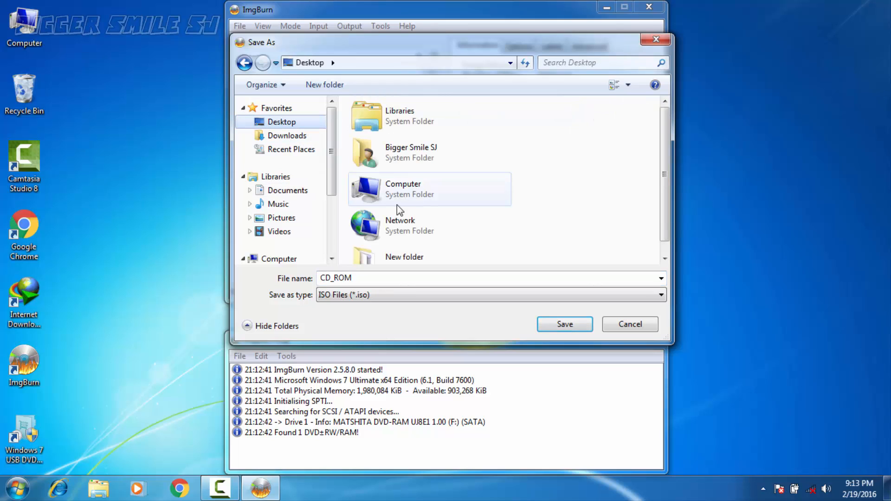
{"action": "double_click", "coordinate": [404, 257]}
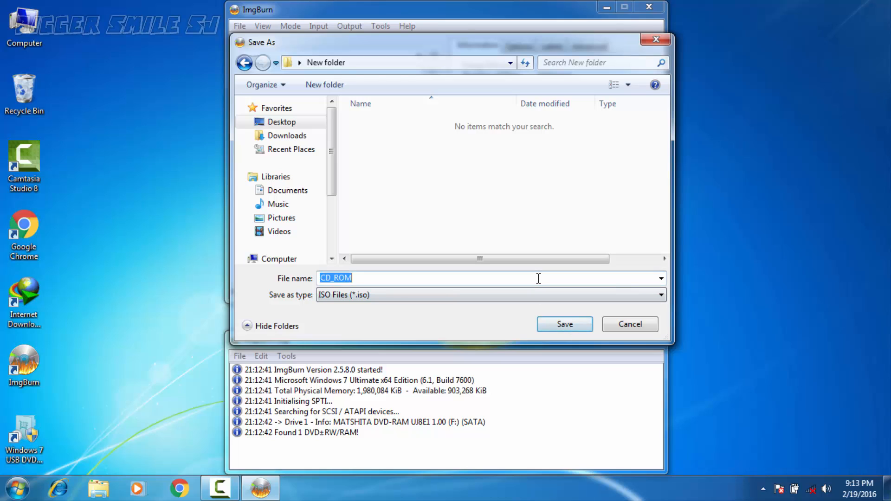
{"action": "type", "text": "iso"}
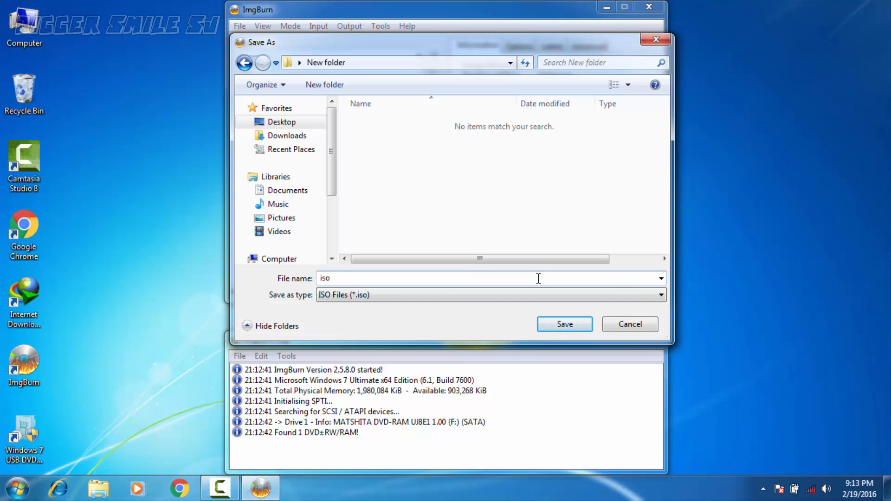
{"action": "type", "text": "win7"}
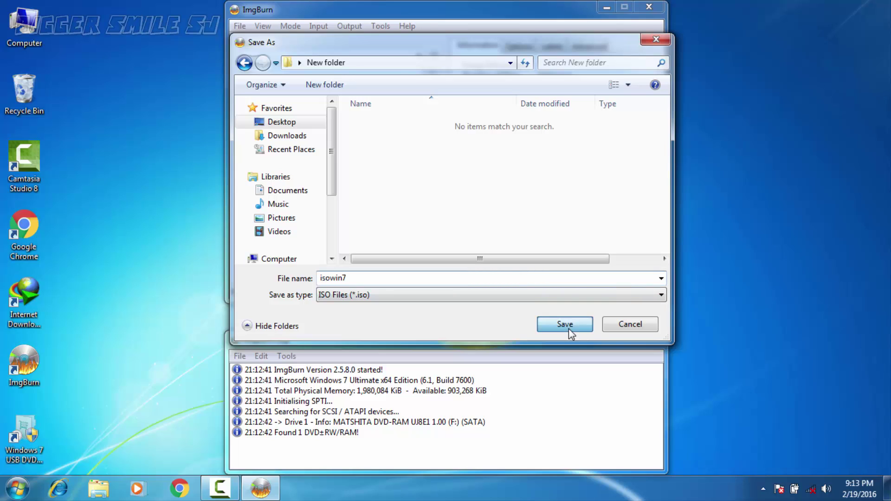
{"action": "left_click", "coordinate": [565, 324]}
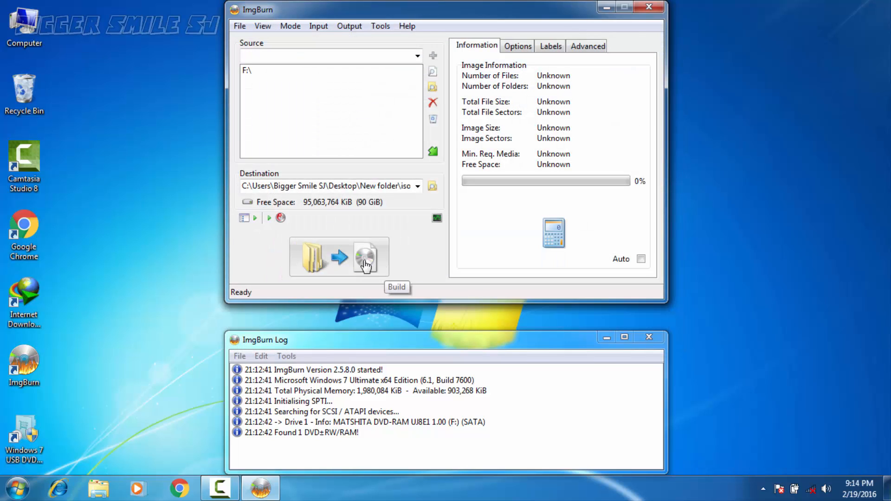
- Build isowin7.iso, accepting the UDF, non-bootable and CD_ROM label prompts, until completed successfully
{"action": "left_click", "coordinate": [364, 257]}
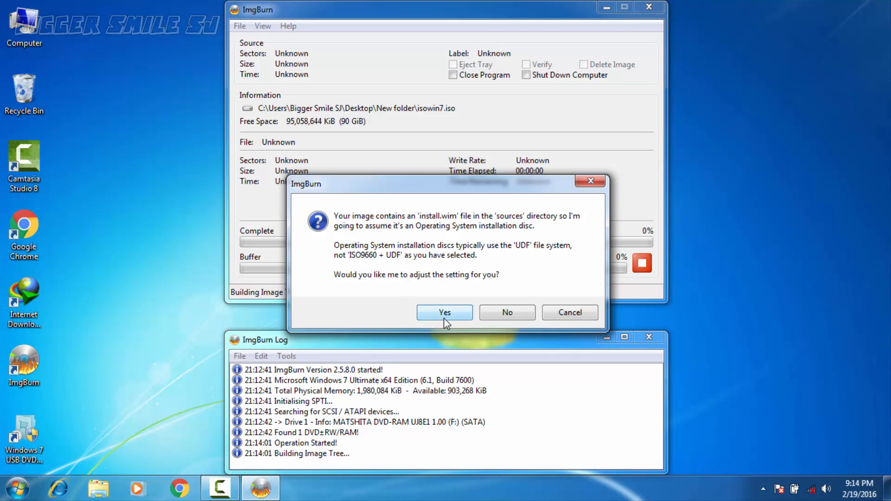
{"action": "left_click", "coordinate": [445, 312]}
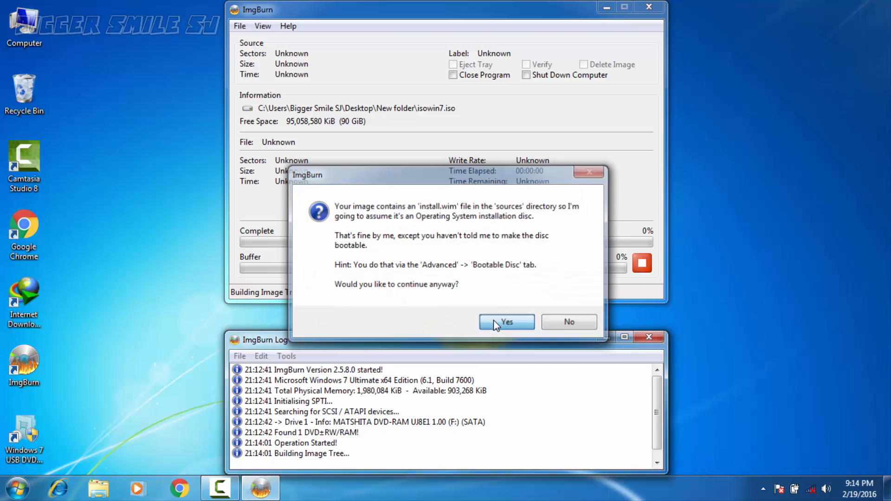
{"action": "left_click", "coordinate": [506, 322]}
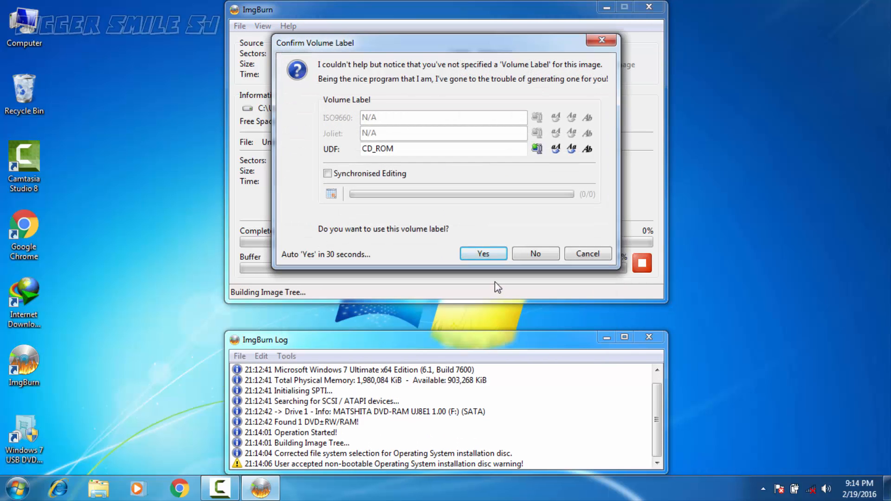
{"action": "left_click", "coordinate": [483, 254]}
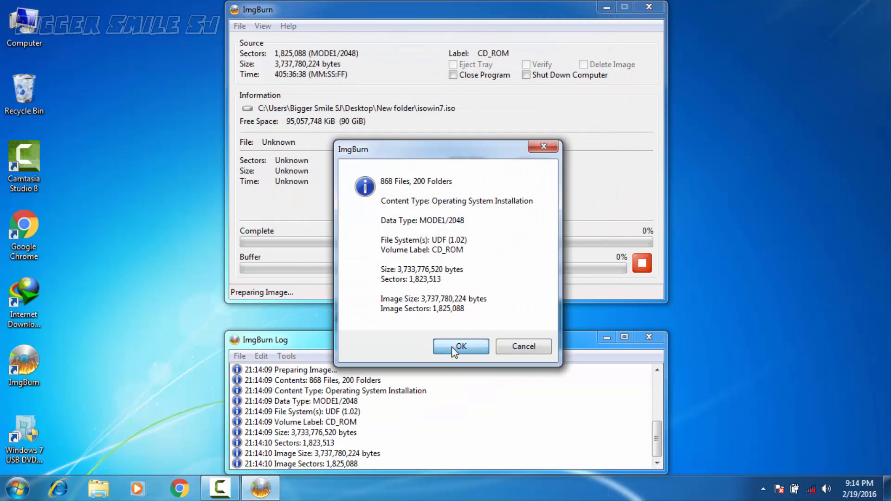
{"action": "left_click", "coordinate": [461, 347]}
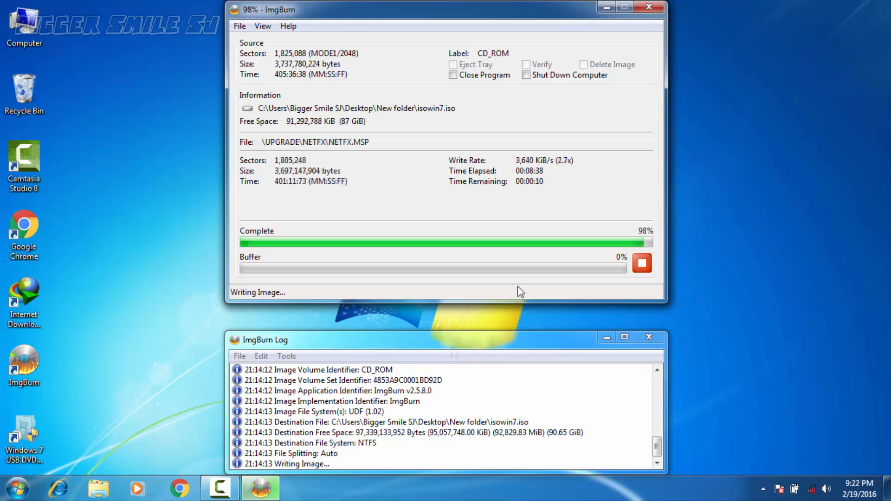
{"action": "mouse_move", "coordinate": [538, 292]}
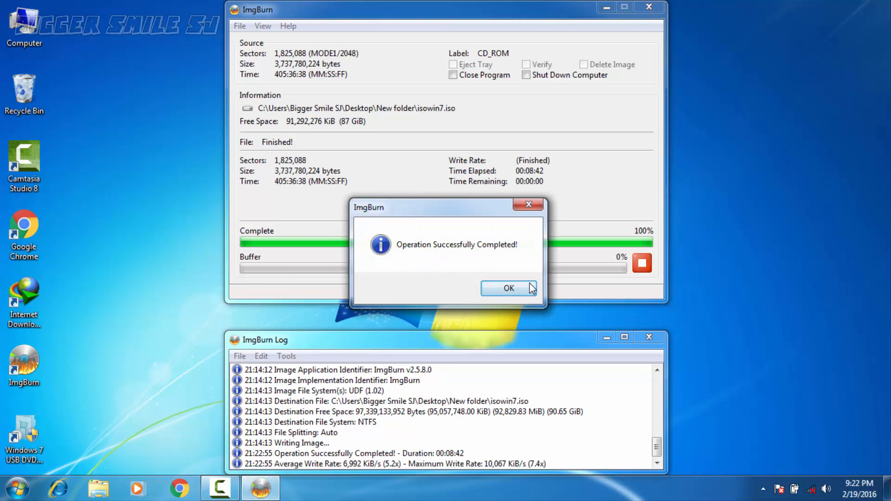
{"action": "left_click", "coordinate": [508, 288]}
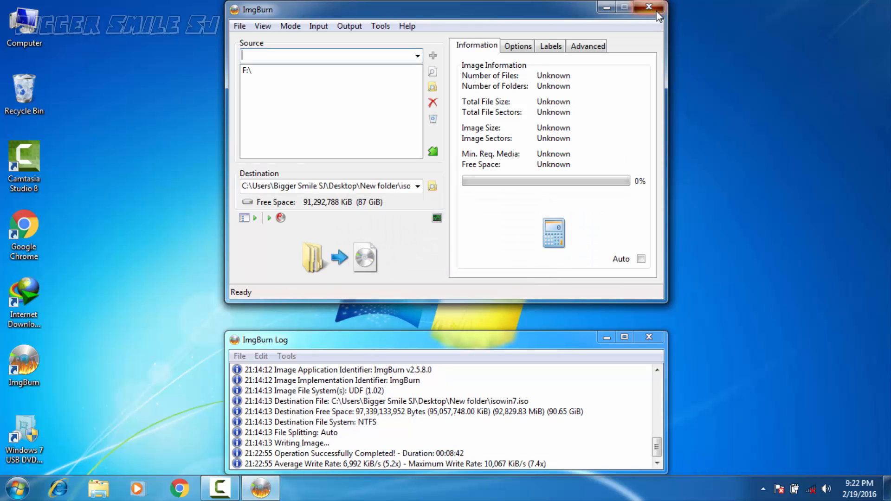
- Close ImgBurn, check the 3.48 GB isowin7 image in New folder and dismiss the USB drive's AutoPlay prompt
{"action": "left_click", "coordinate": [646, 6]}
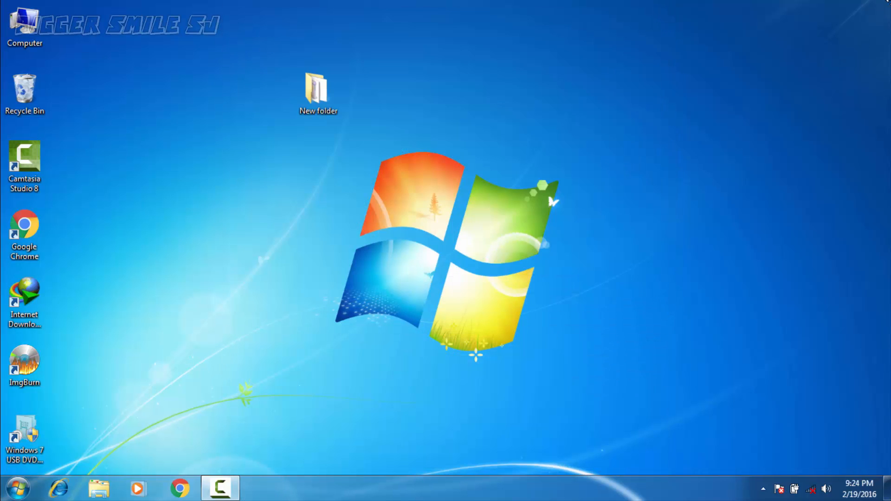
{"action": "mouse_move", "coordinate": [464, 201]}
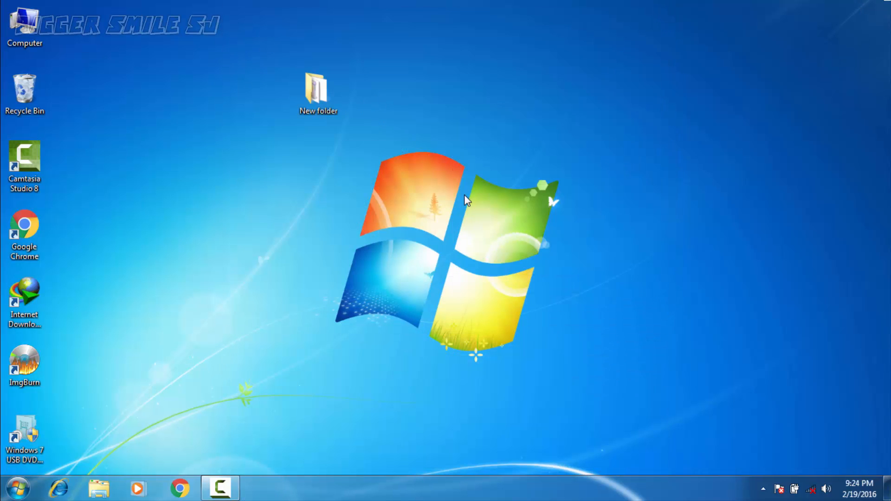
{"action": "double_click", "coordinate": [318, 86]}
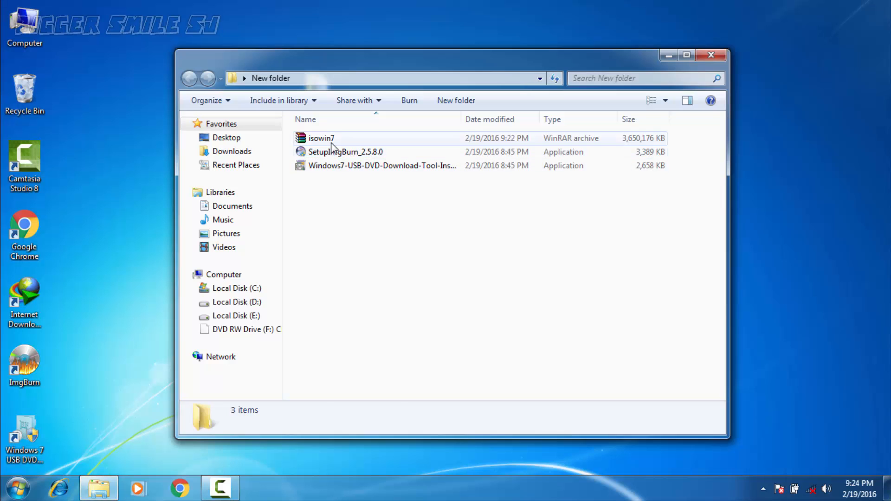
{"action": "left_click", "coordinate": [686, 54]}
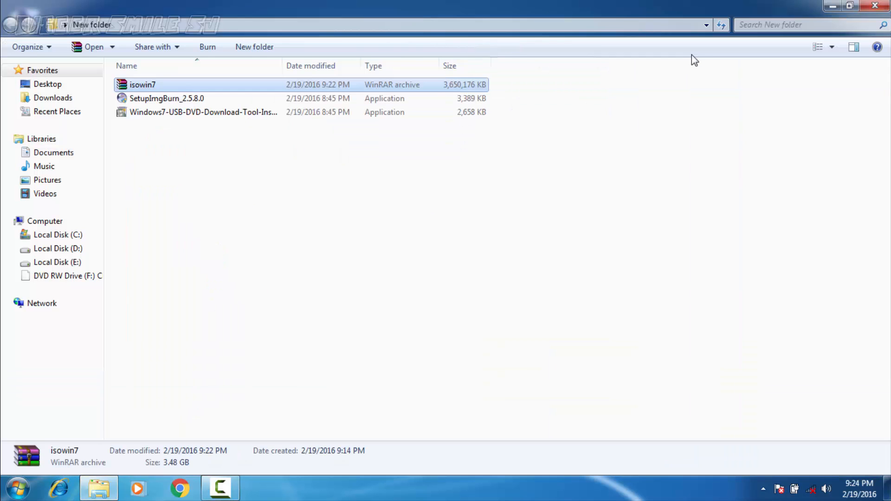
{"action": "mouse_move", "coordinate": [178, 462]}
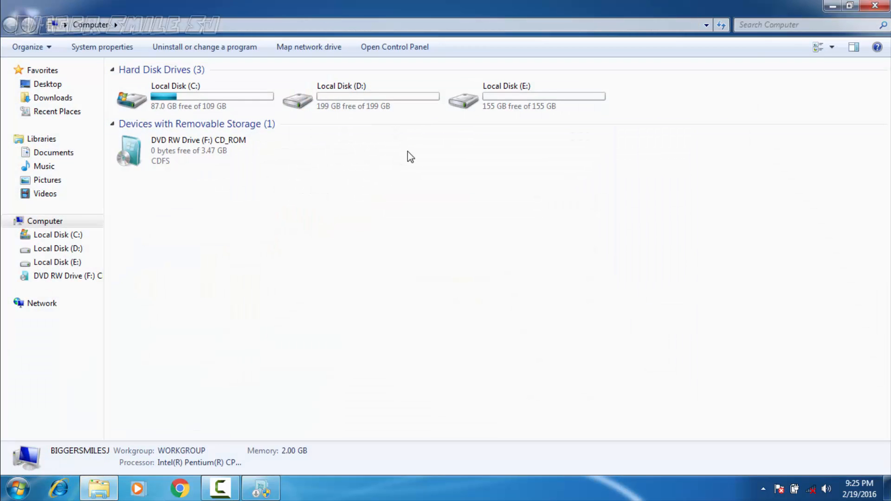
{"action": "mouse_move", "coordinate": [391, 233]}
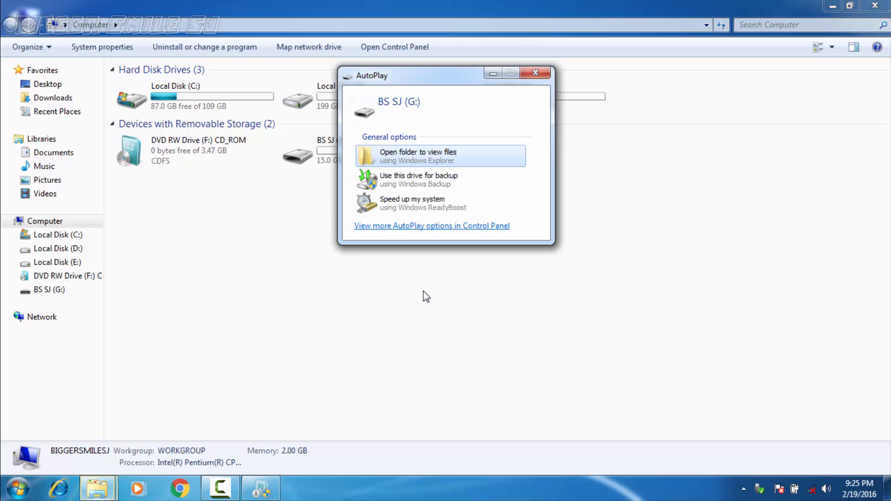
{"action": "left_click", "coordinate": [535, 73]}
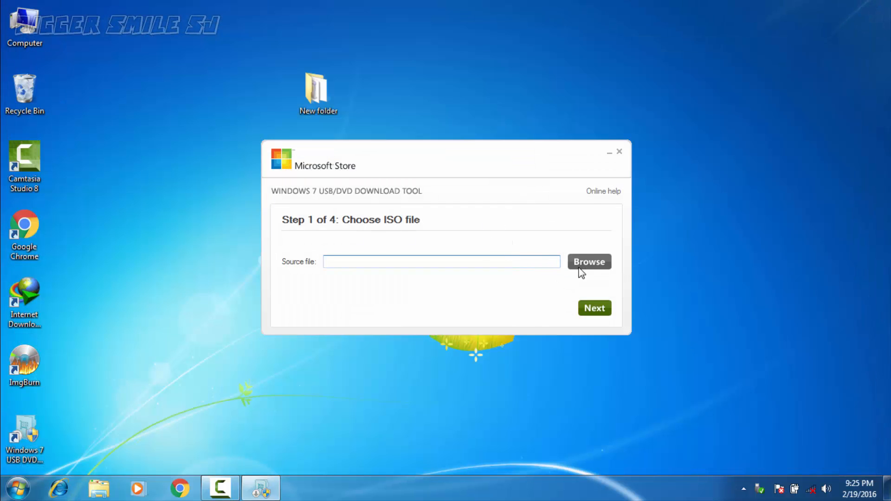
- Browse to isowin7.iso as the source and choose USB device, leaving drive G: selected
{"action": "left_click", "coordinate": [589, 262]}
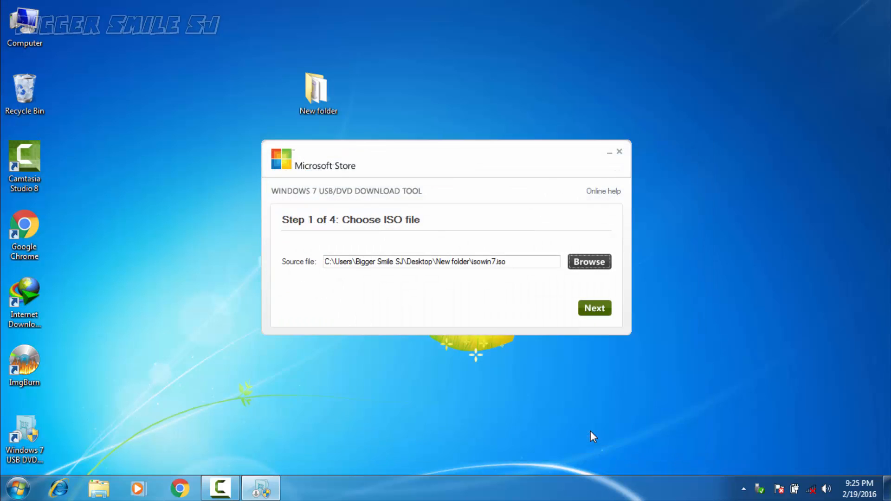
{"action": "left_click", "coordinate": [594, 308]}
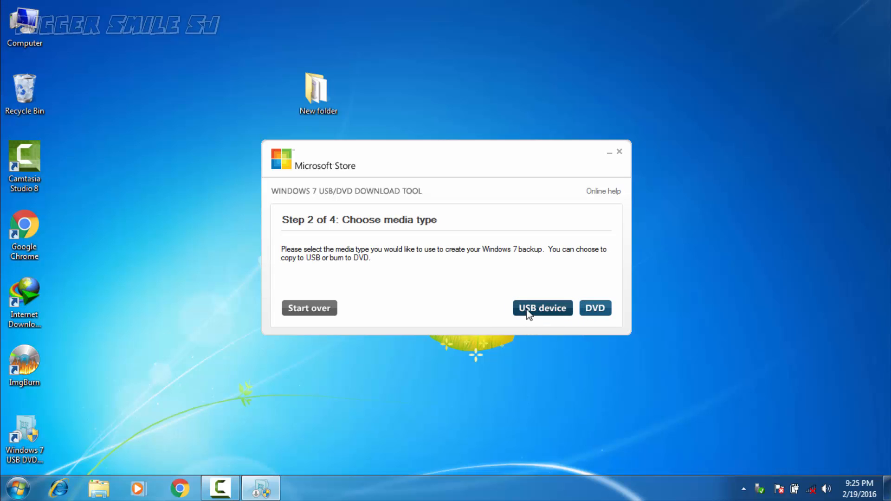
{"action": "left_click", "coordinate": [542, 308]}
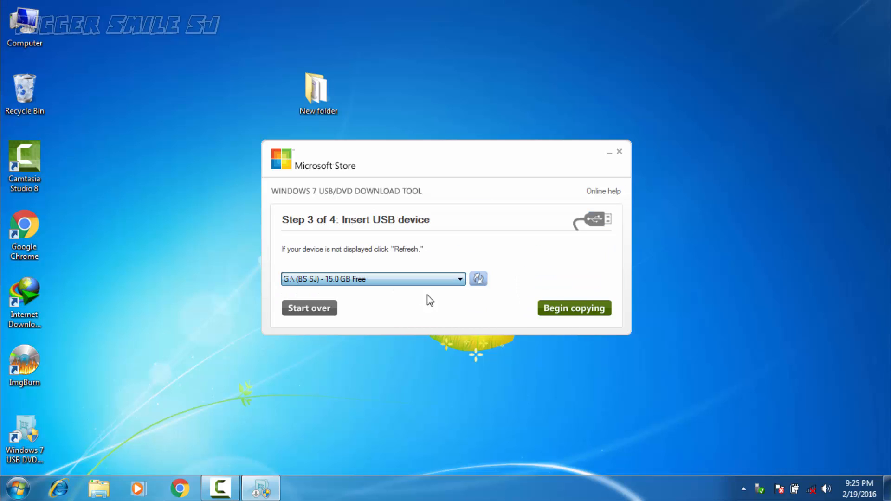
- Begin copying the ISO to drive G:, wait for success, and close the download tool
{"action": "left_click", "coordinate": [574, 307]}
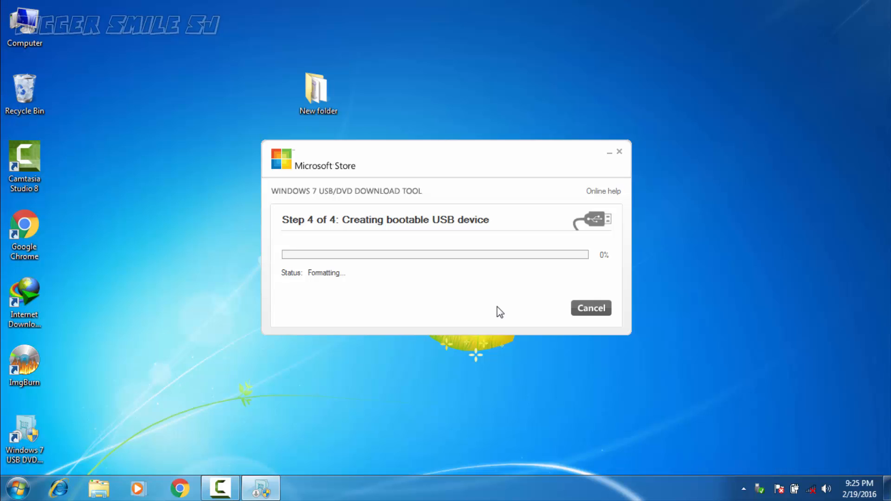
{"action": "mouse_move", "coordinate": [338, 284]}
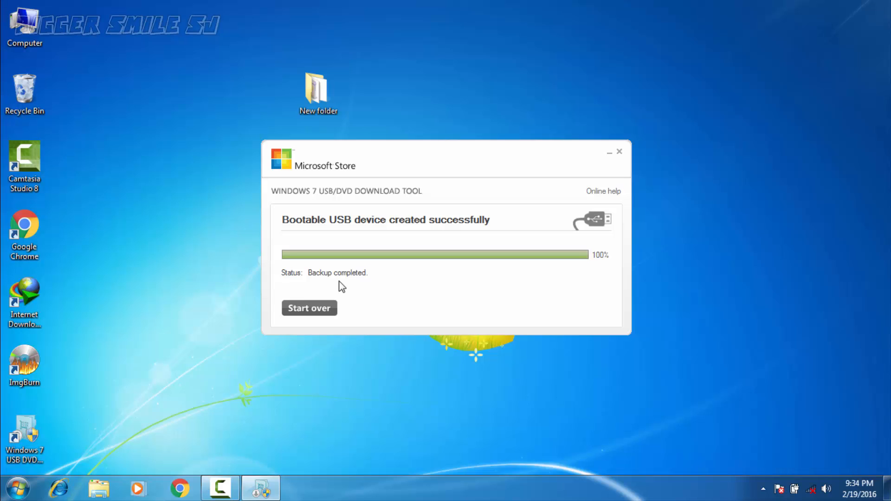
{"action": "mouse_move", "coordinate": [470, 278]}
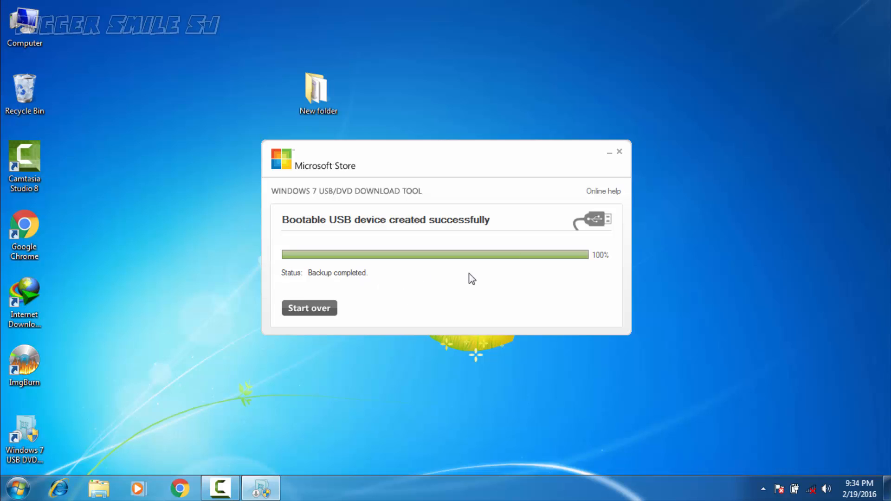
{"action": "left_click", "coordinate": [619, 151]}
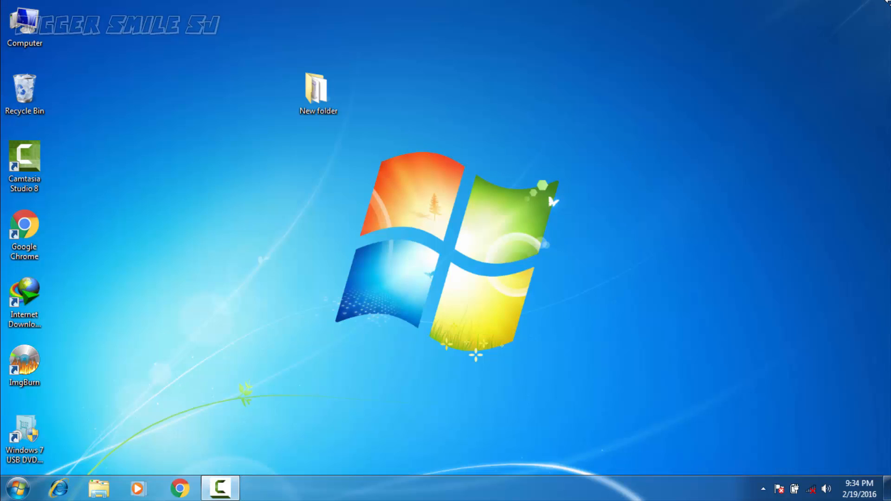